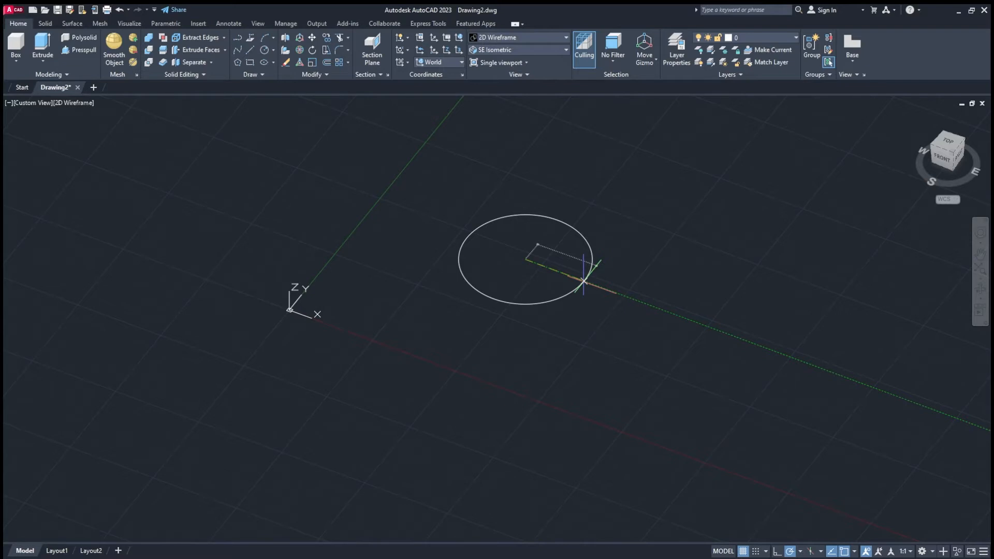
{"action": "mouse_move", "coordinate": [584, 287]}
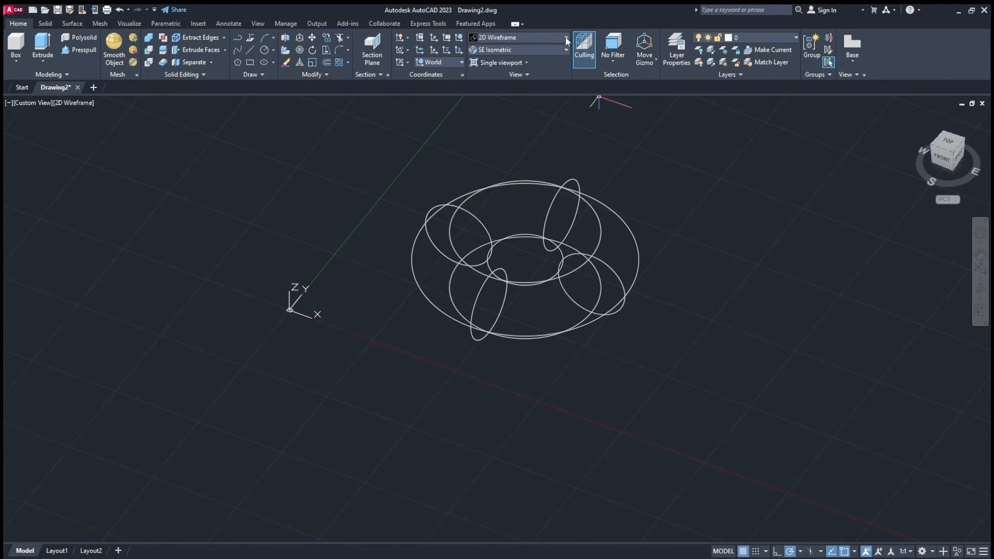
{"action": "mouse_move", "coordinate": [535, 109]}
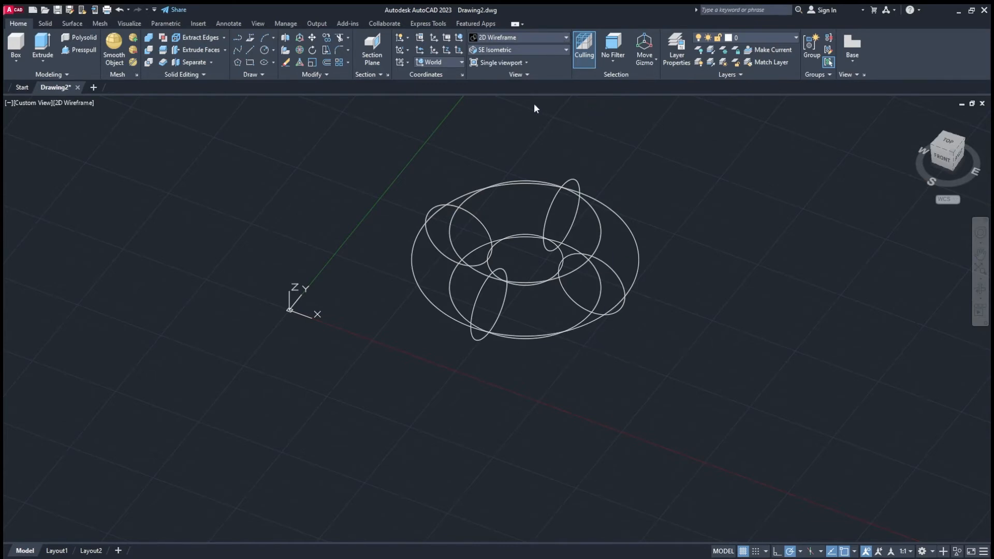